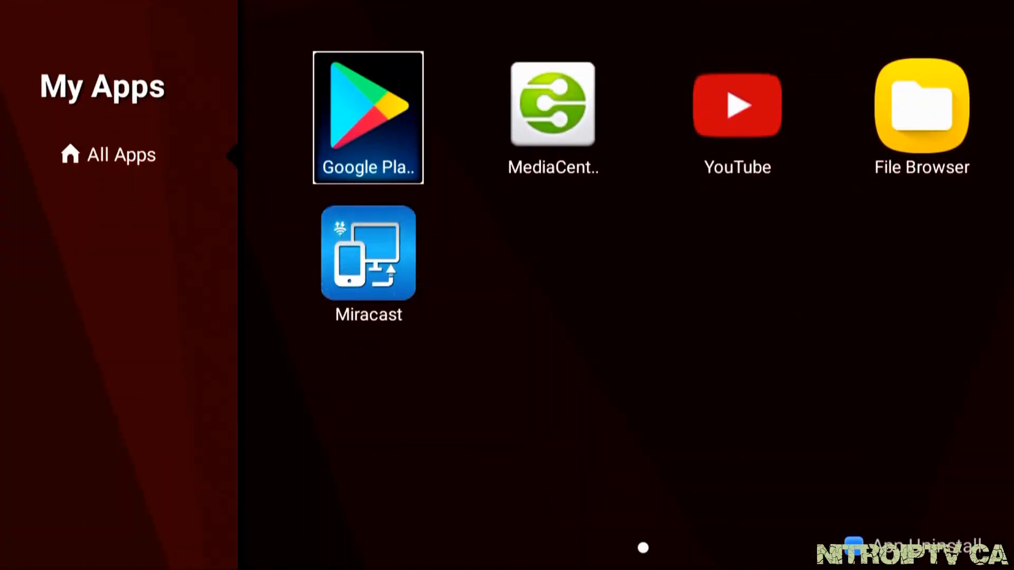
- Launch Google Play from the Android TV launcher's app tiles
left_click(367, 117)
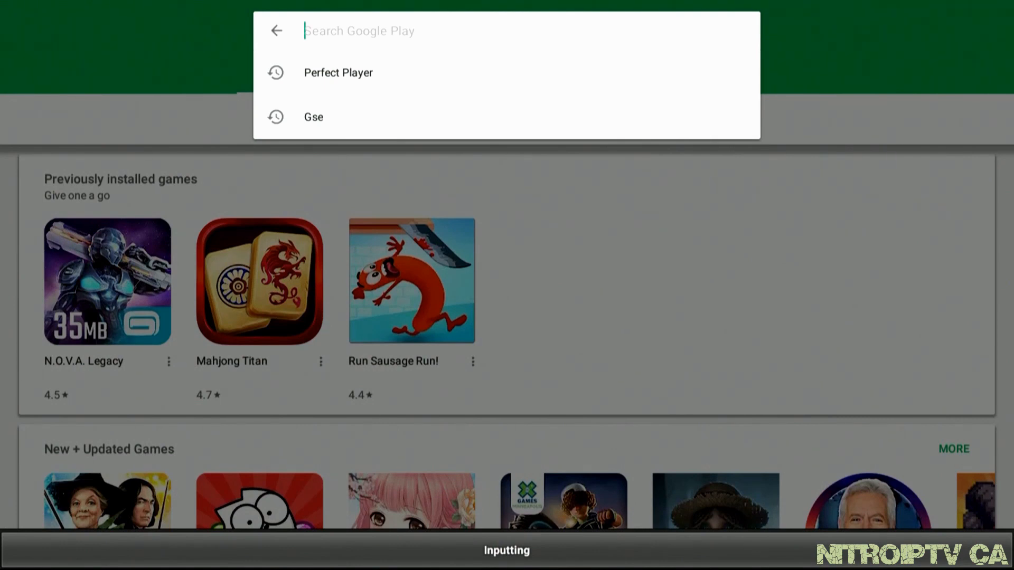
- Search Google Play for "progtv" and open the ProgTV Android app page
type("pro")
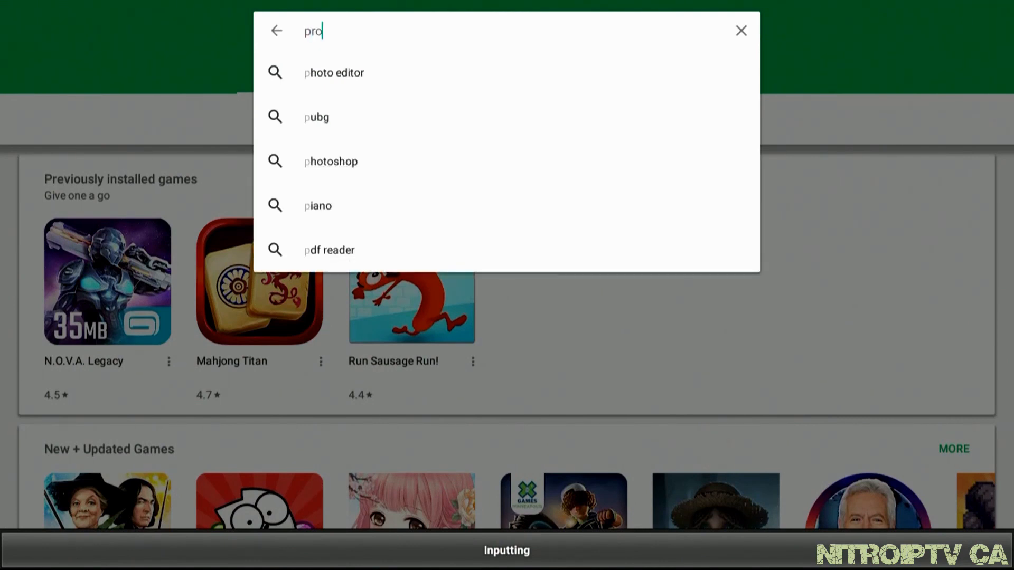
type("gtv")
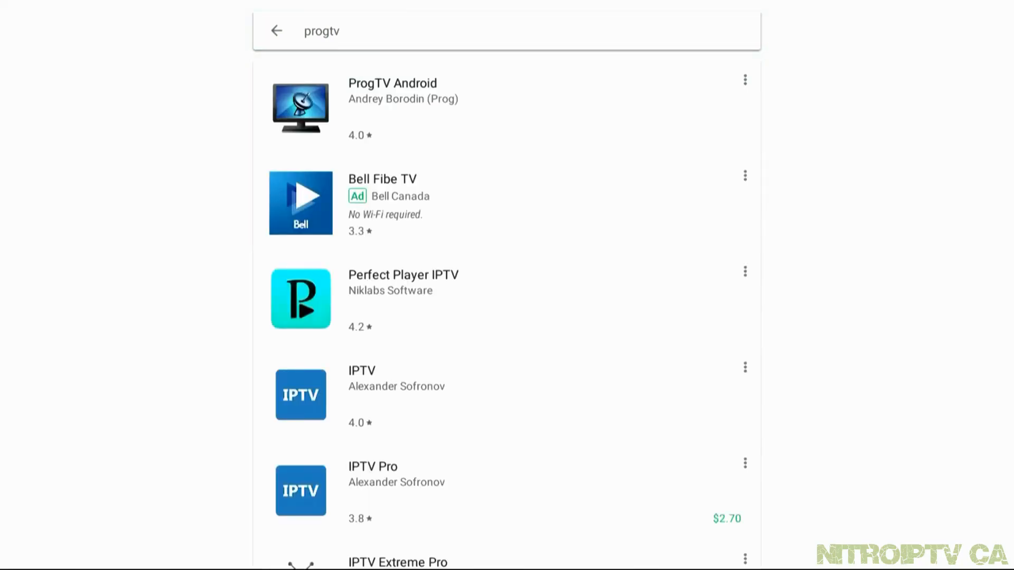
left_click(392, 82)
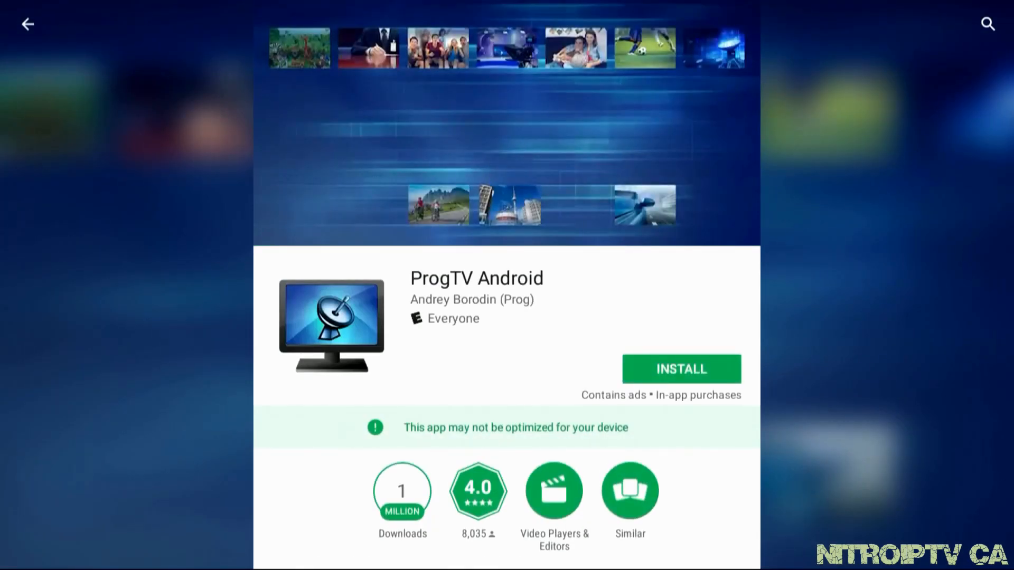
- Install ProgTV Android and launch it once installation finishes
scroll("down", 3)
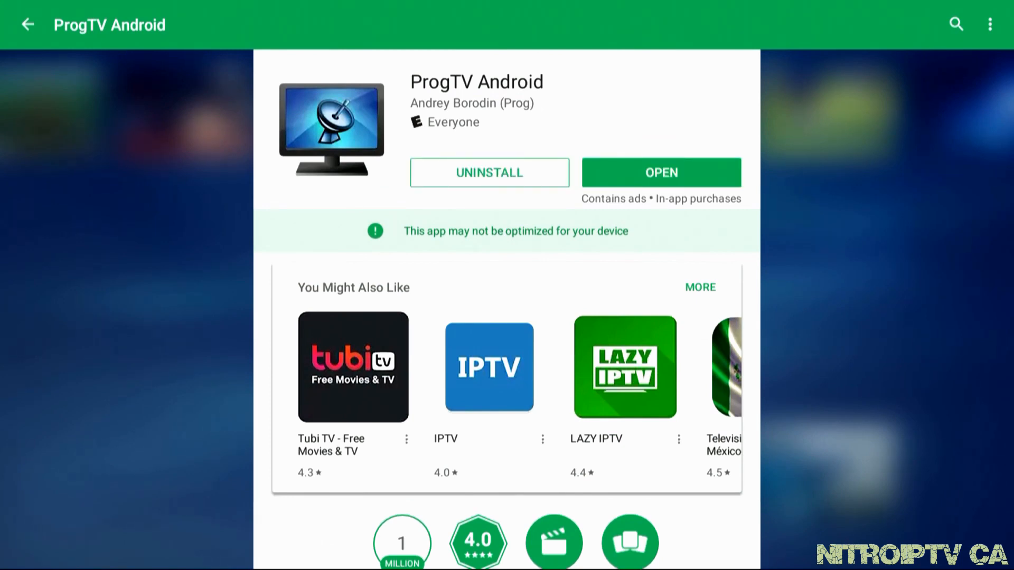
left_click(660, 172)
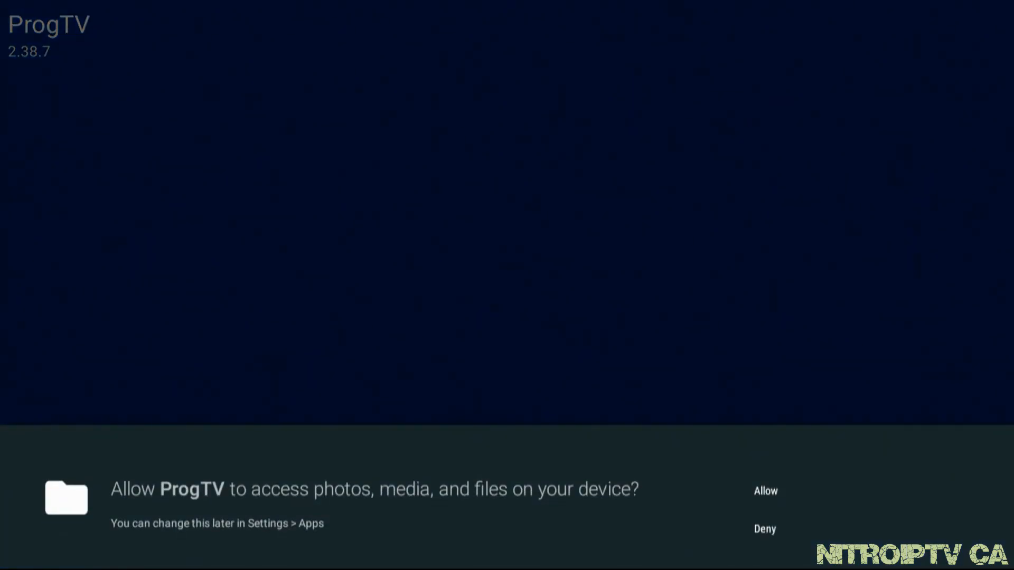
- Allow media and file access, then open the Xtream entry's settings in TV Sources
left_click(765, 491)
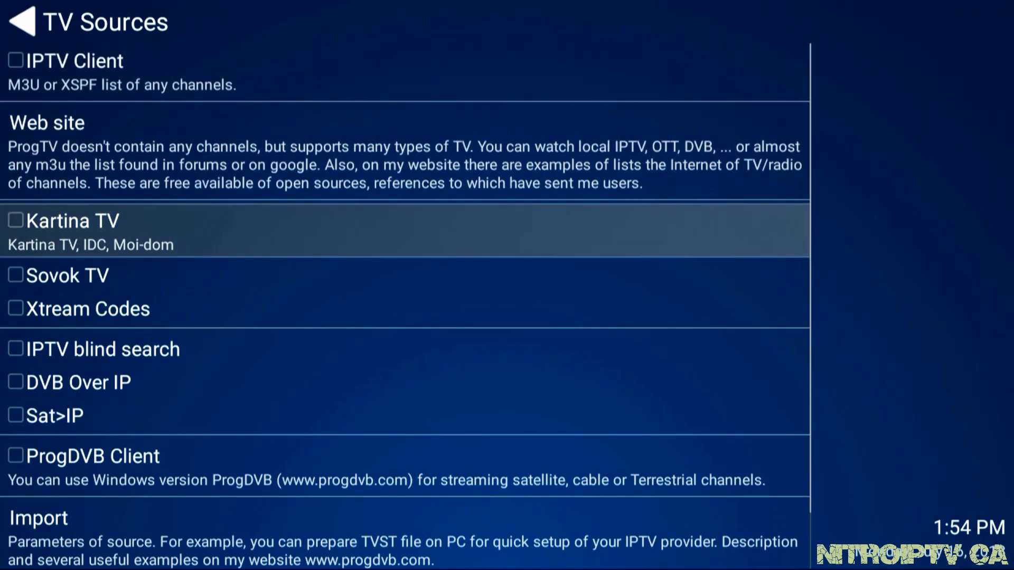
left_click(89, 308)
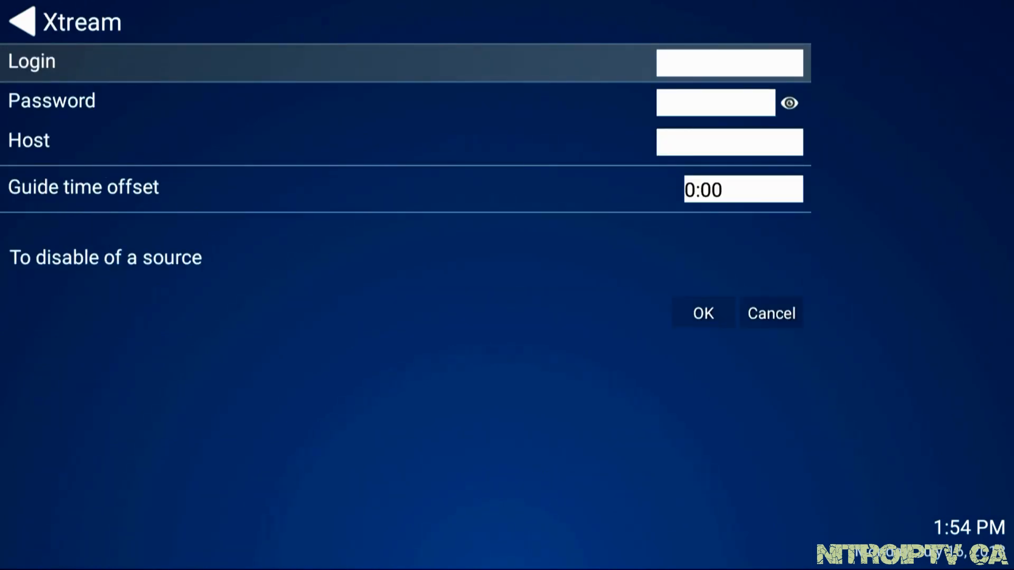
- Enter the Xtream account login, confirm it, and move on to the Host field
left_click(729, 63)
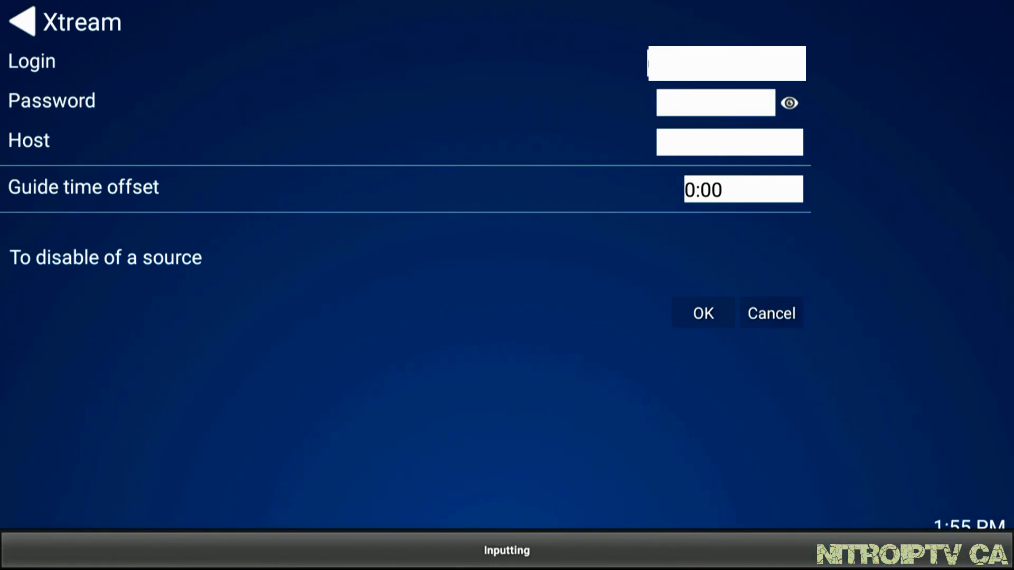
left_click(28, 141)
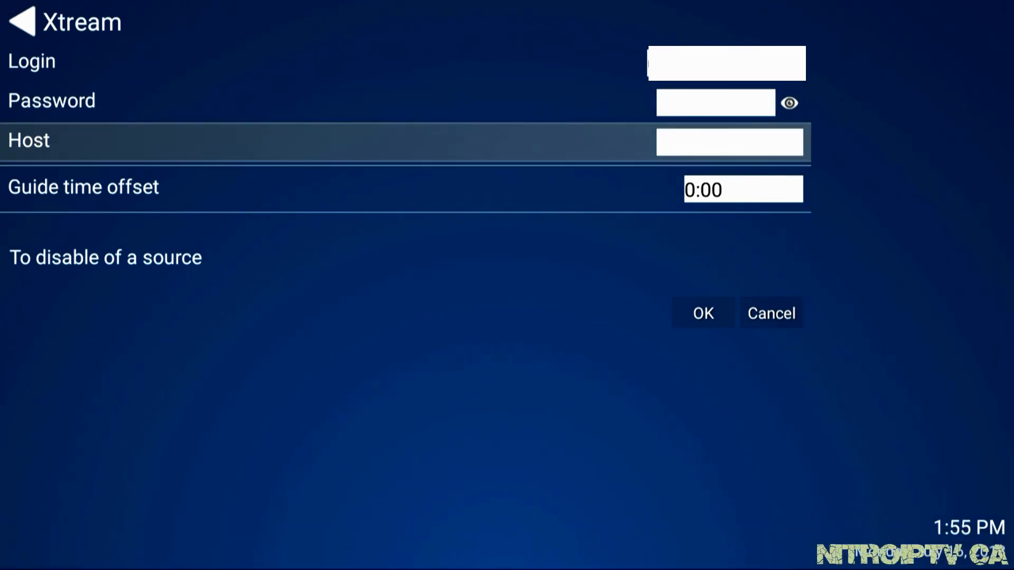
left_click(730, 142)
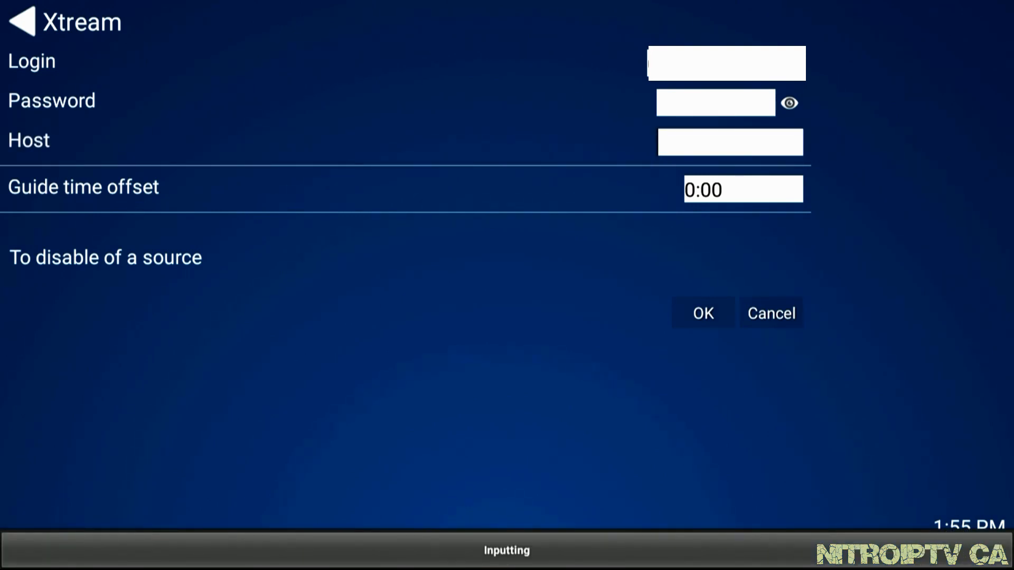
type("http://nitrotv.for-the.biz:25461")
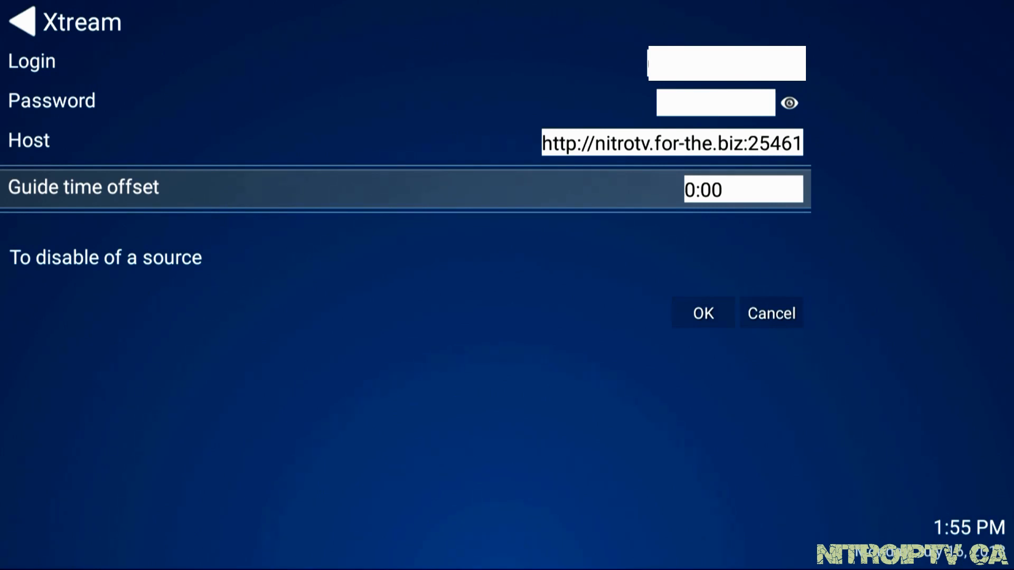
left_click(702, 312)
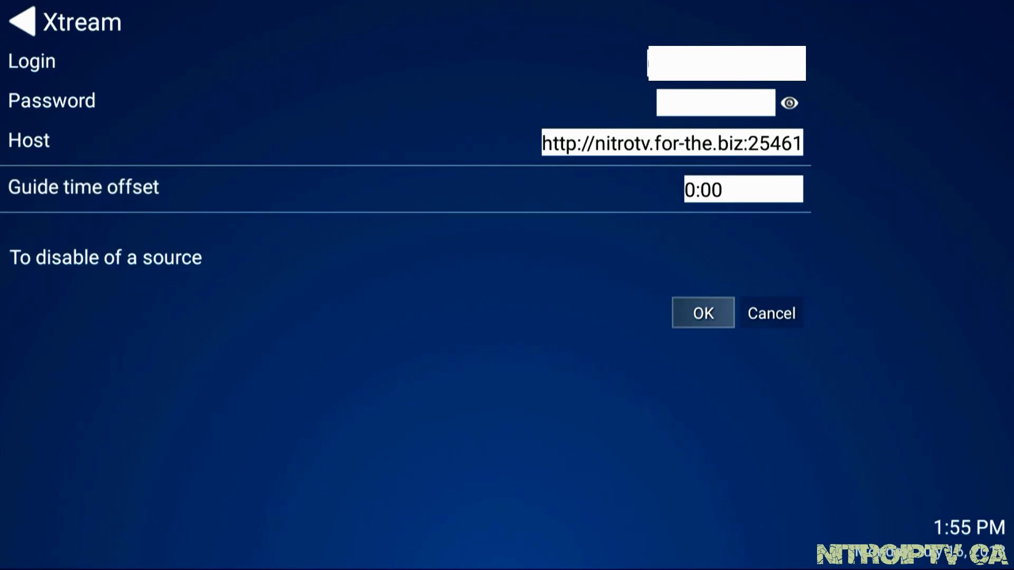
- Save the Xtream settings so Xtream is ticked in TV Sources, then return to the main menu
left_click(702, 313)
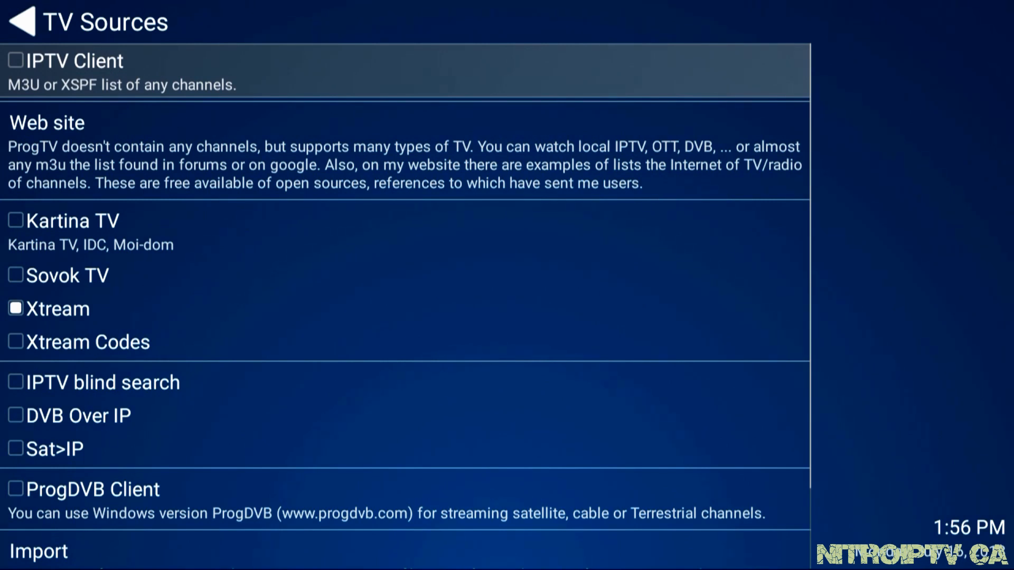
left_click(21, 22)
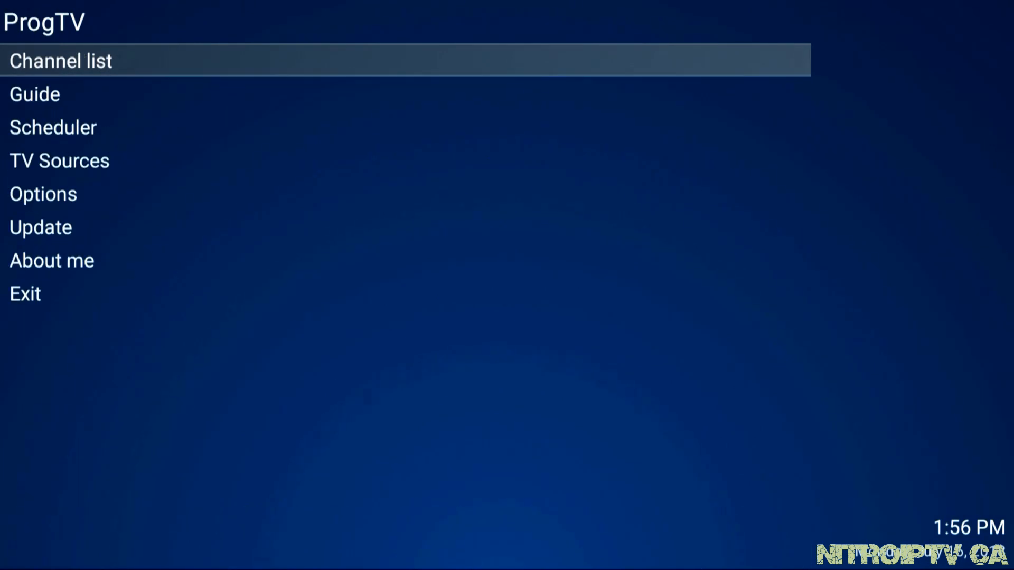